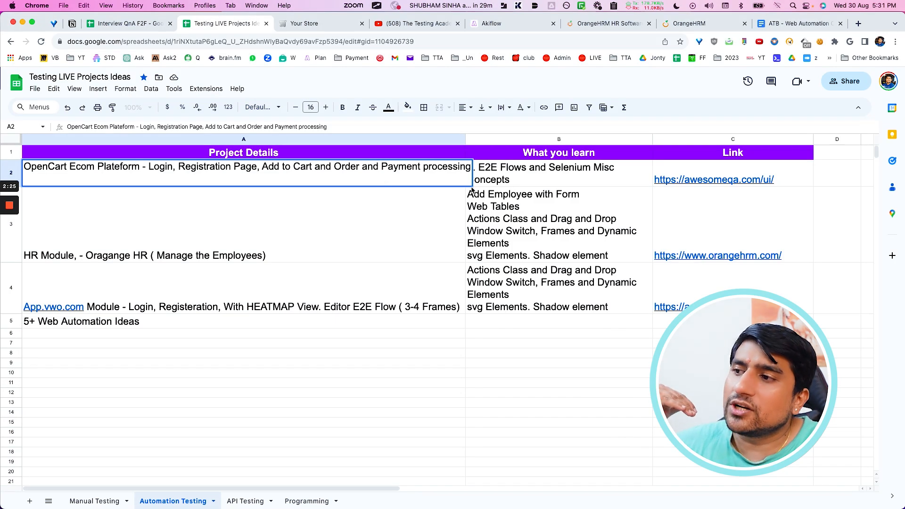
- Number the OpenCart learning topic as '1. E2E Flows and Selenium Misc Concepts', then move to the HR Module row
left_click(558, 173)
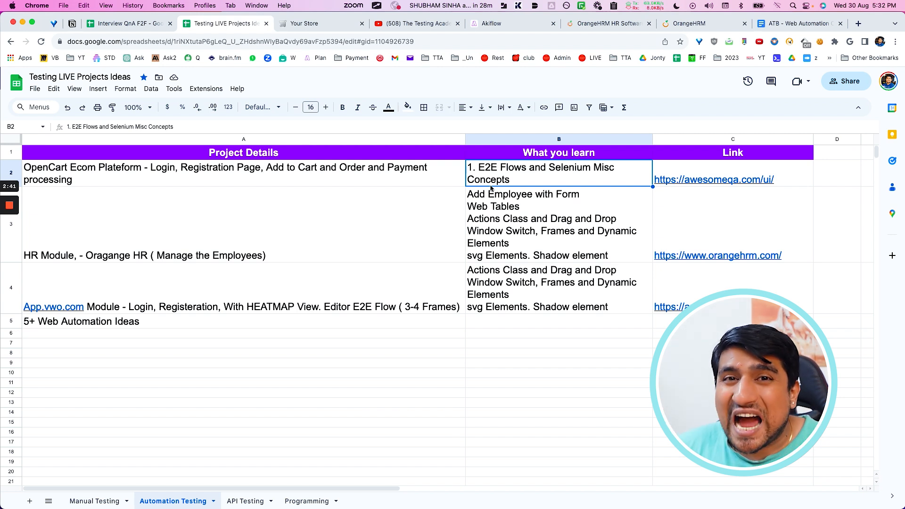
left_click(144, 256)
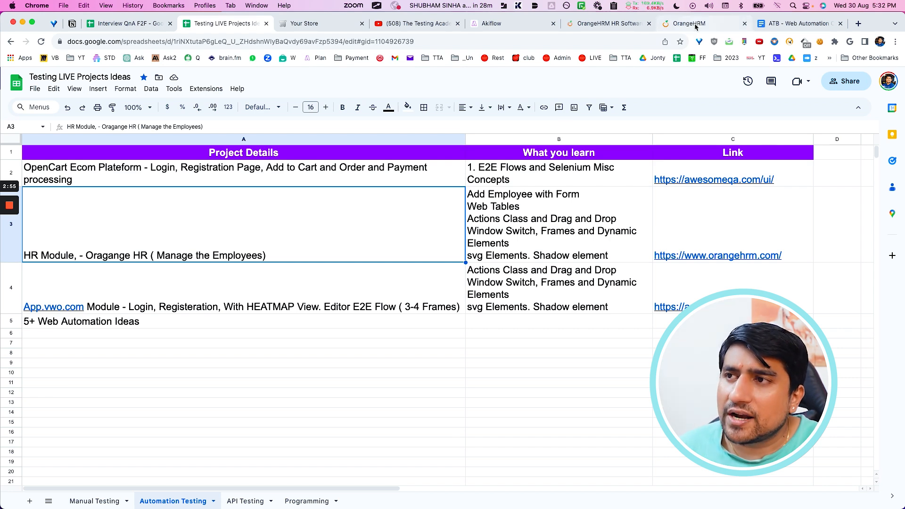
left_click(687, 22)
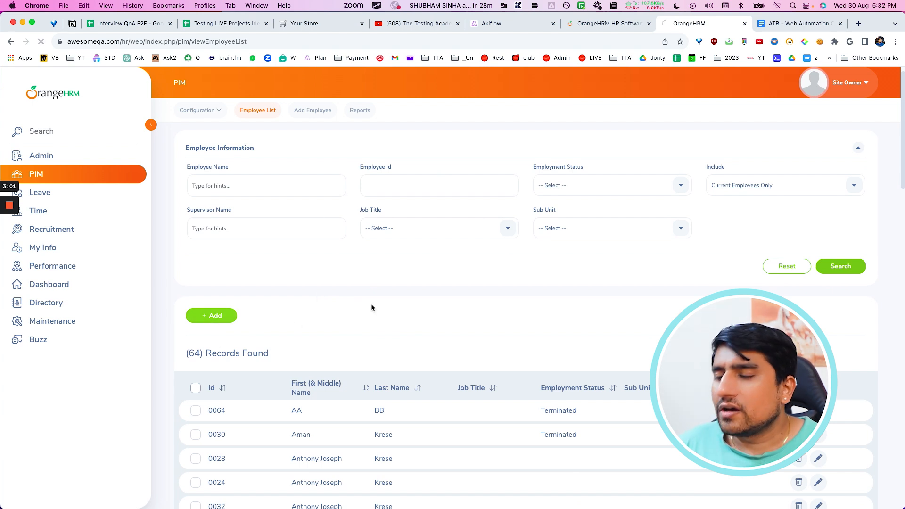
left_click(312, 111)
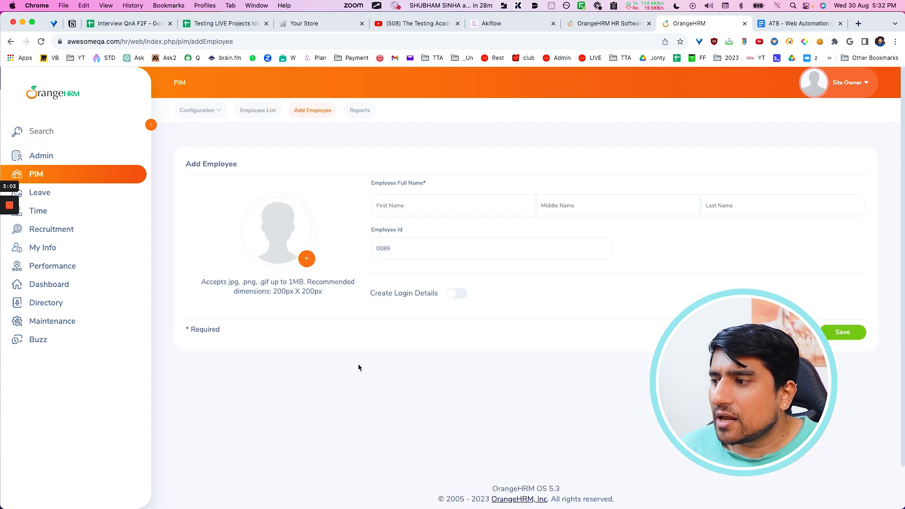
left_click(258, 111)
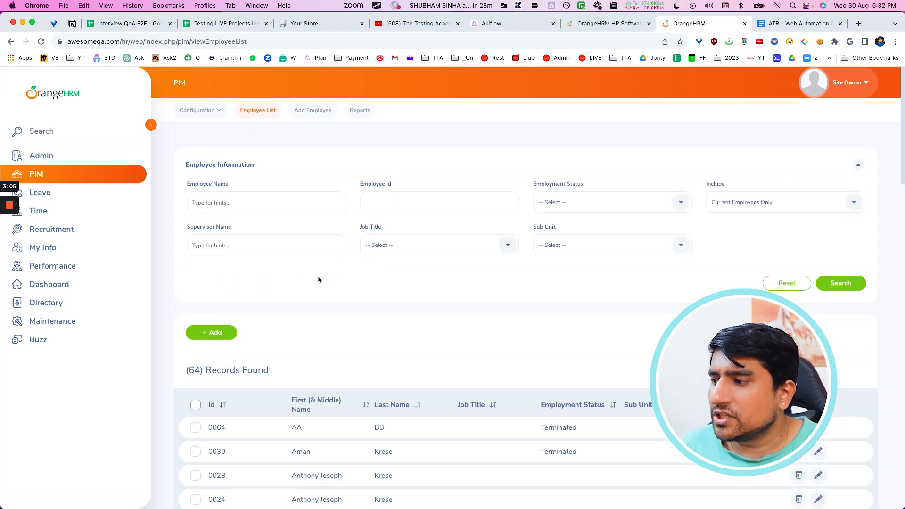
scroll("down", 3)
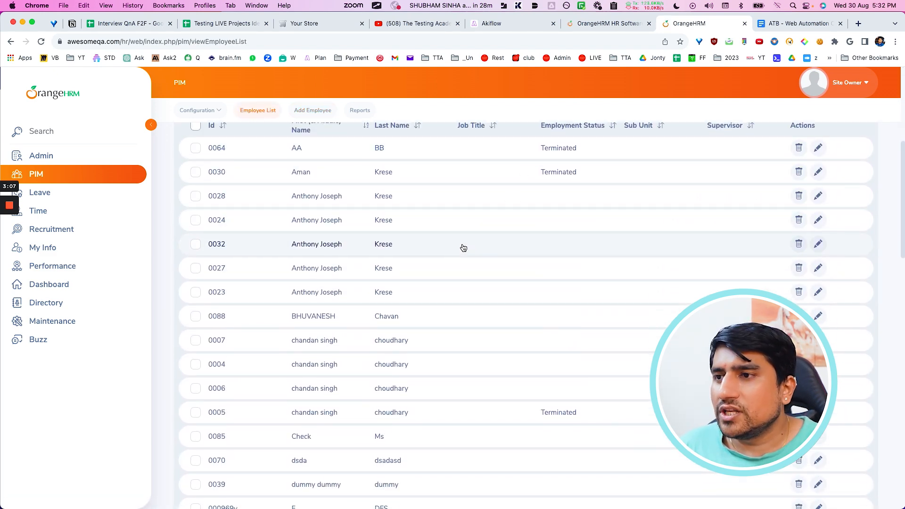
mouse_move(550, 229)
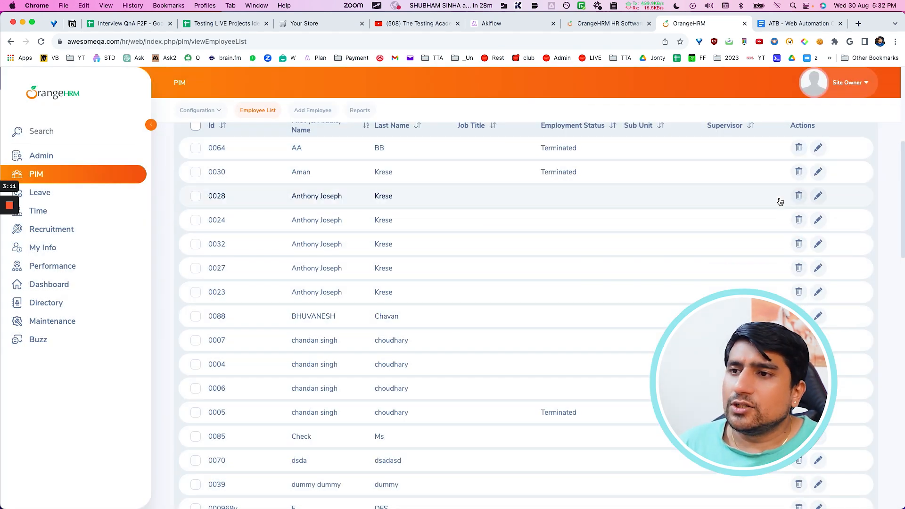
left_click(818, 148)
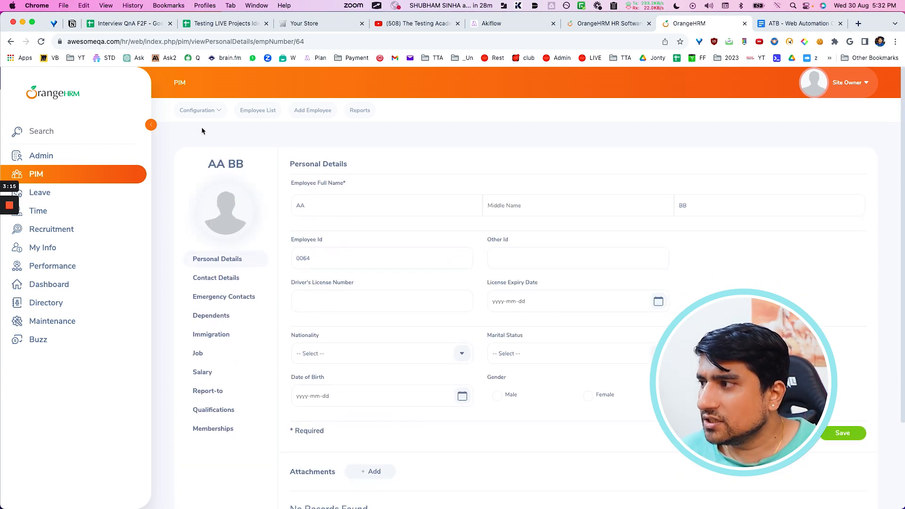
left_click(226, 24)
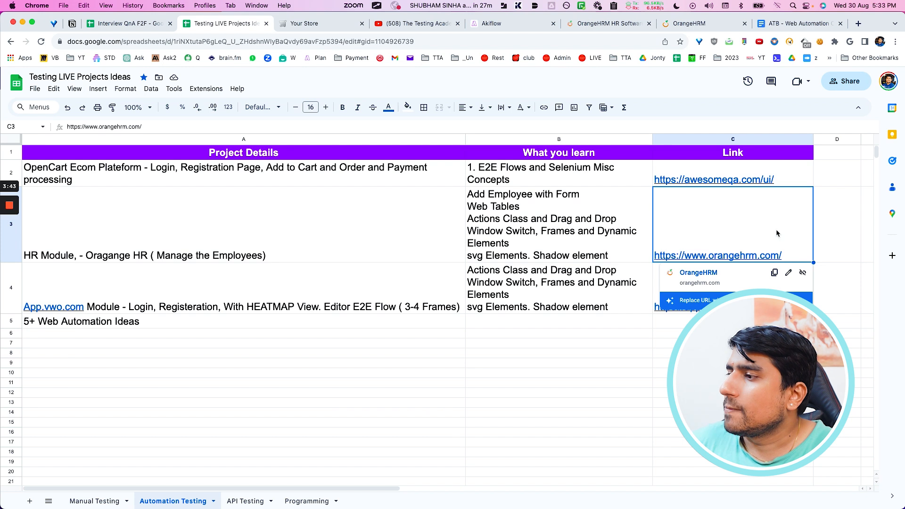
- Select the app.vwo.com project row and load the VWO sign-in page in a new tab
left_click(231, 288)
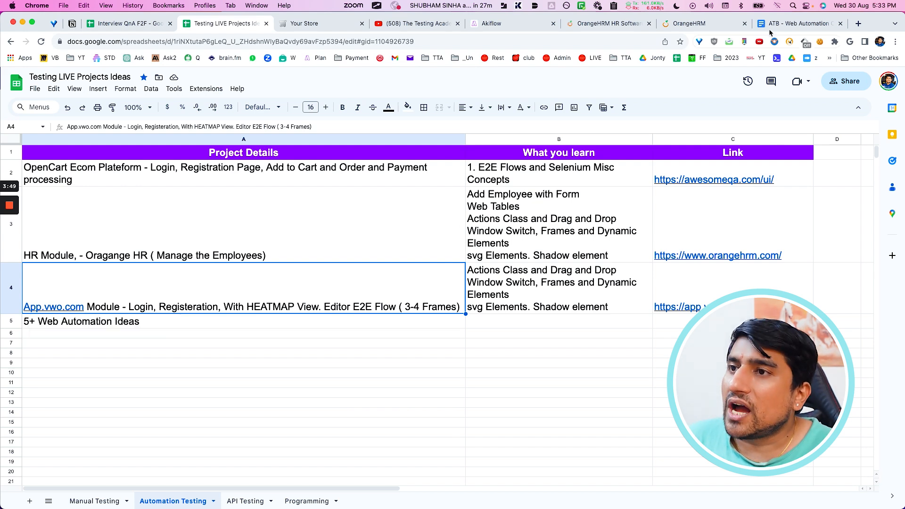
left_click(859, 23)
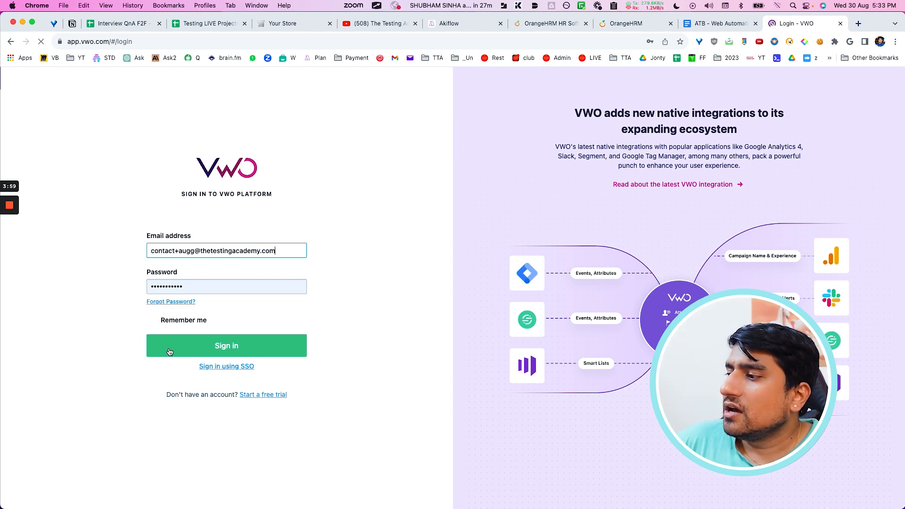
- Sign in to VWO, start 'Setup a goal' from the dashboard, then return to the project ideas sheet
left_click(226, 345)
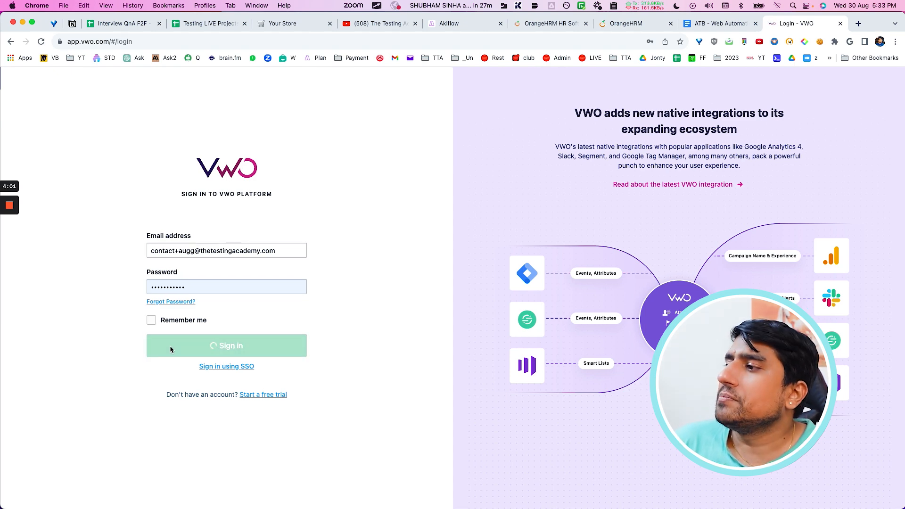
left_click(227, 345)
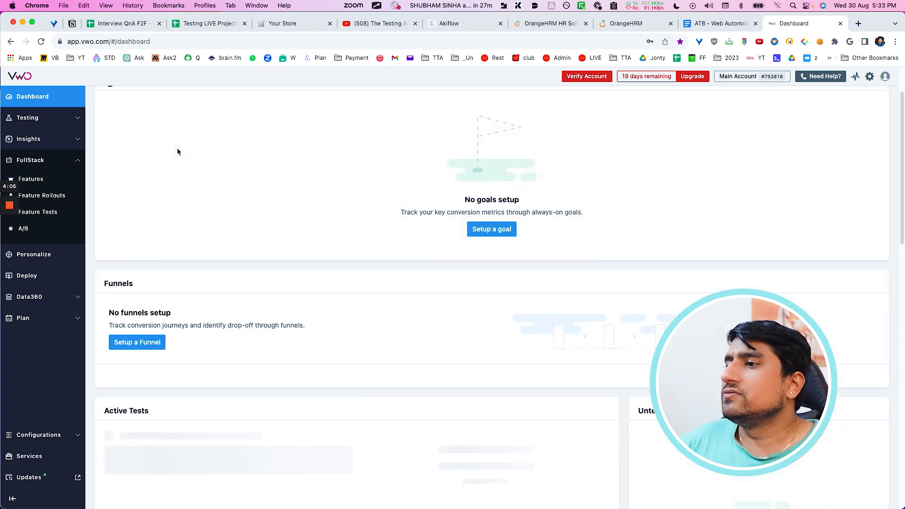
scroll("up", 3)
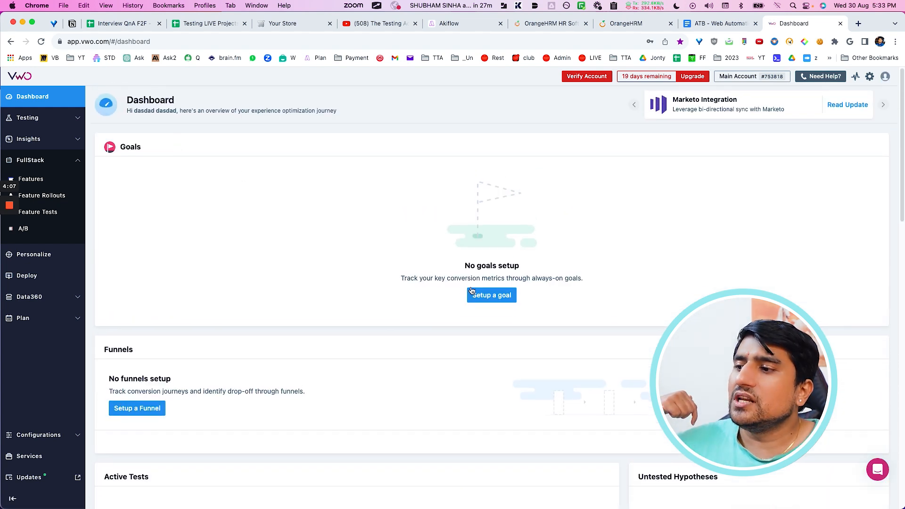
left_click(491, 295)
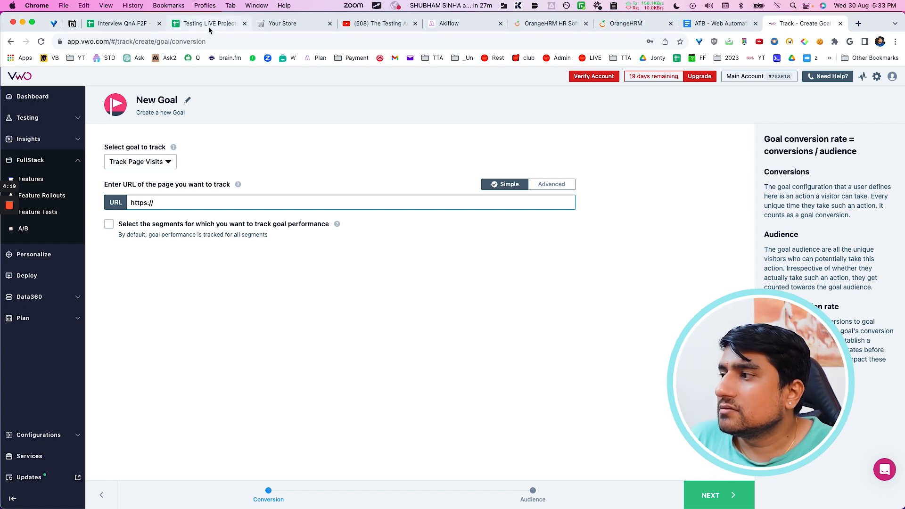
left_click(208, 23)
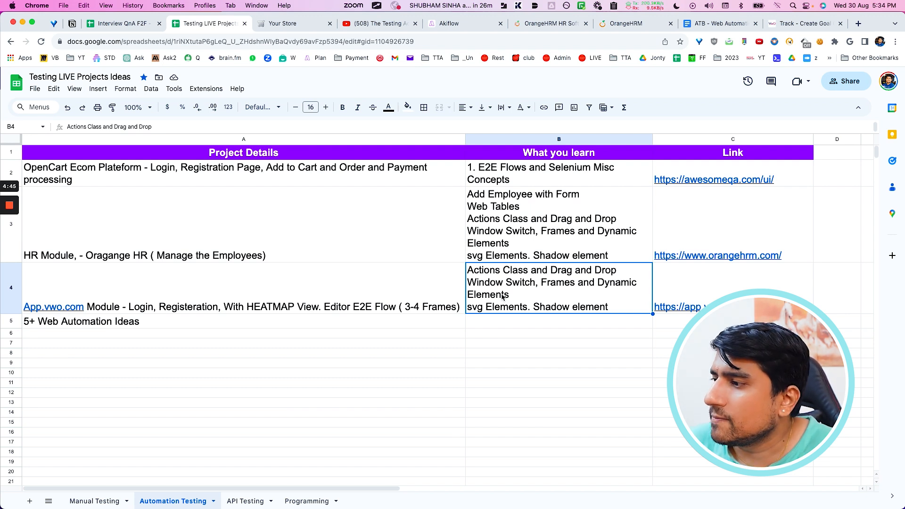
left_click(243, 322)
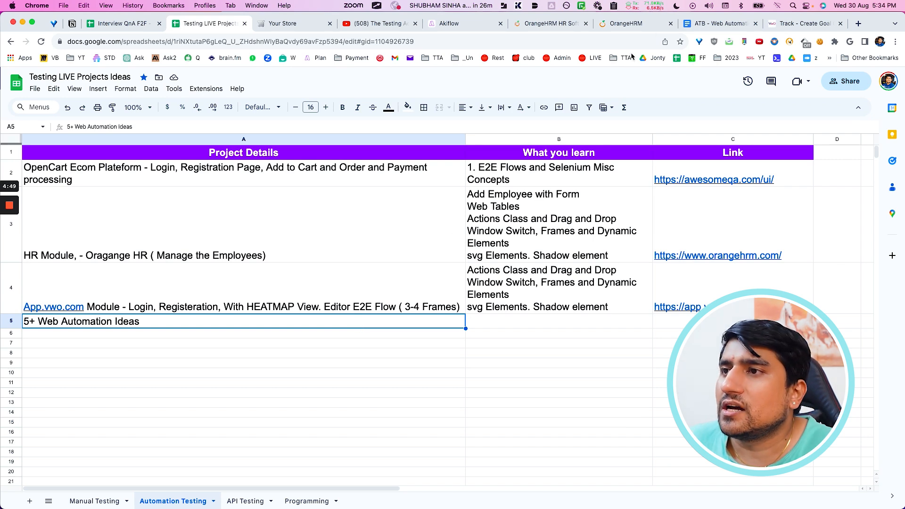
left_click(718, 23)
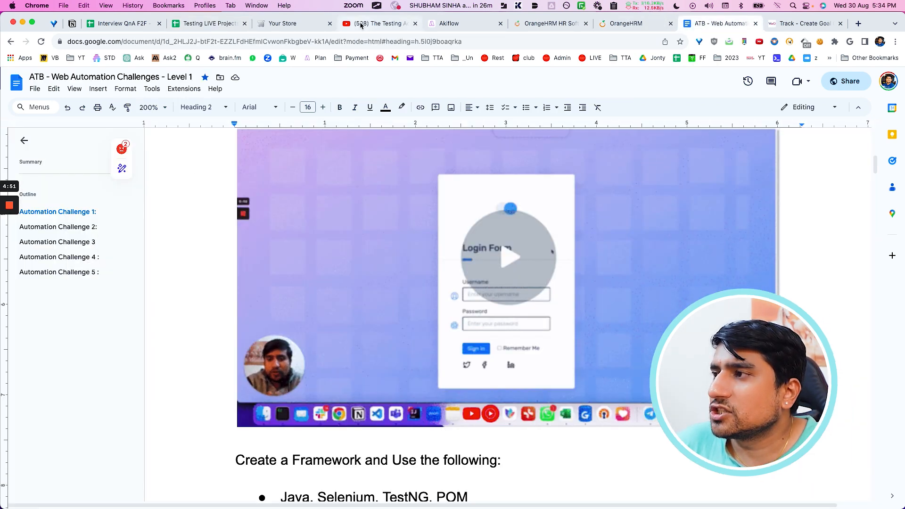
left_click(209, 22)
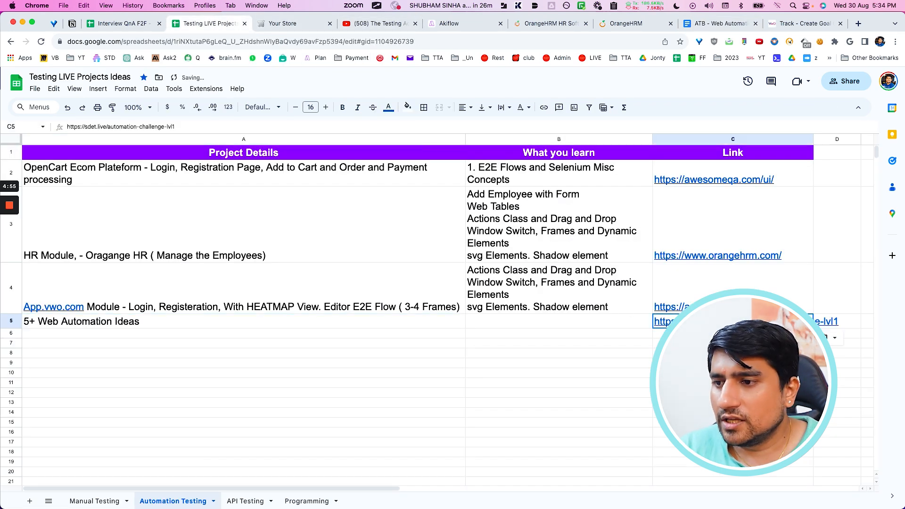
left_click(758, 343)
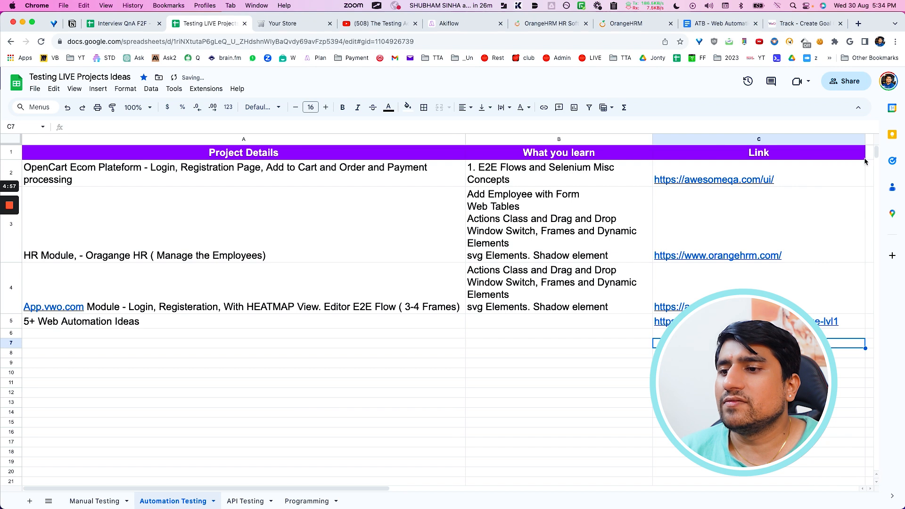
left_click(719, 23)
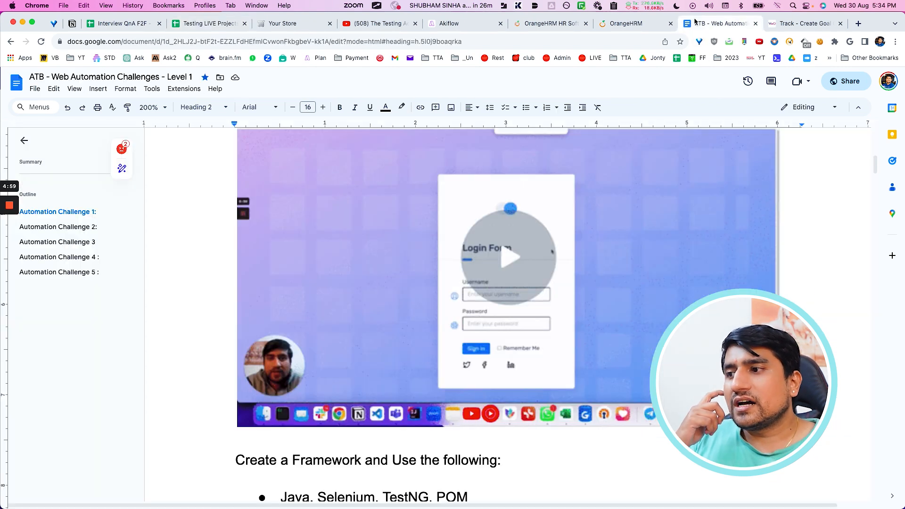
- Following Challenge 1, sign in to the Applitools ACME demo as Admin and reach the transactions dashboard
scroll("up", 3)
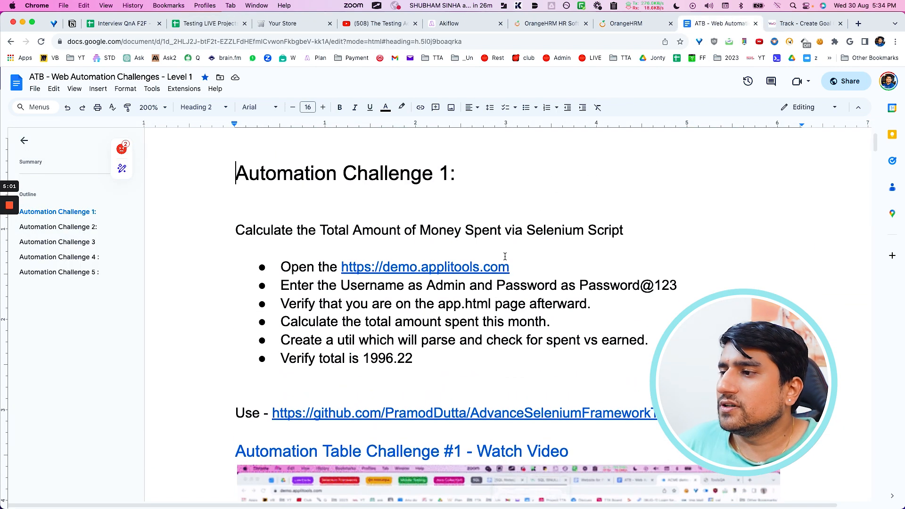
left_click(858, 23)
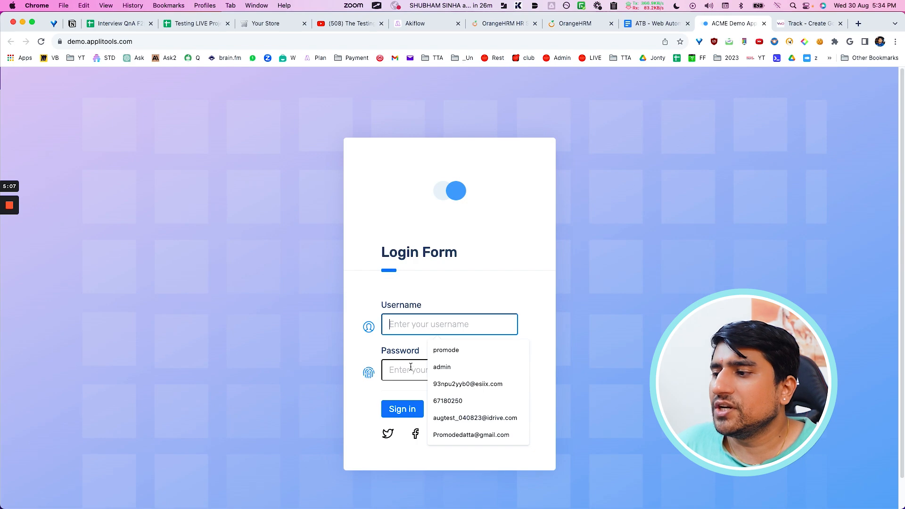
left_click(655, 24)
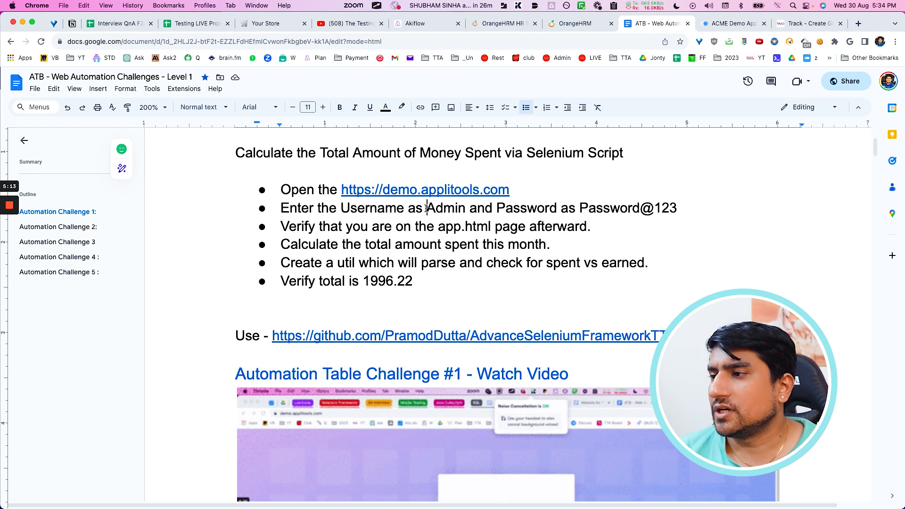
left_click(733, 22)
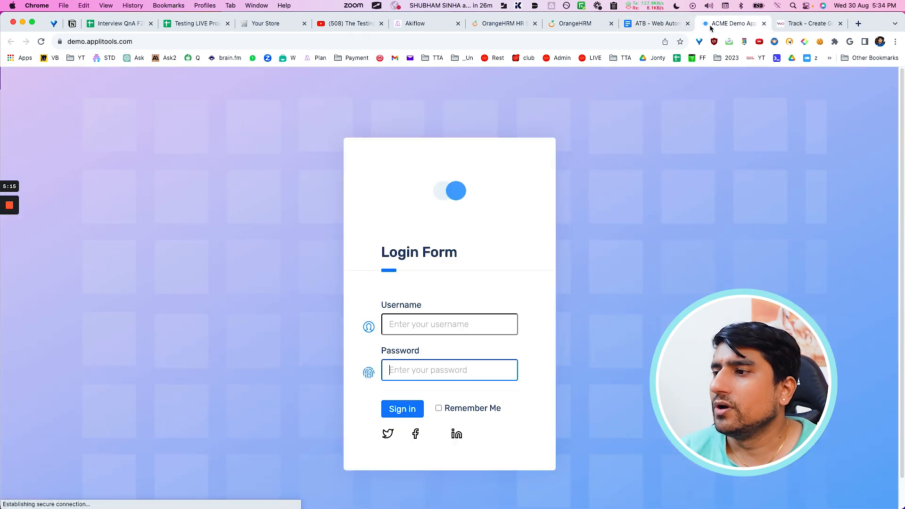
left_click(656, 23)
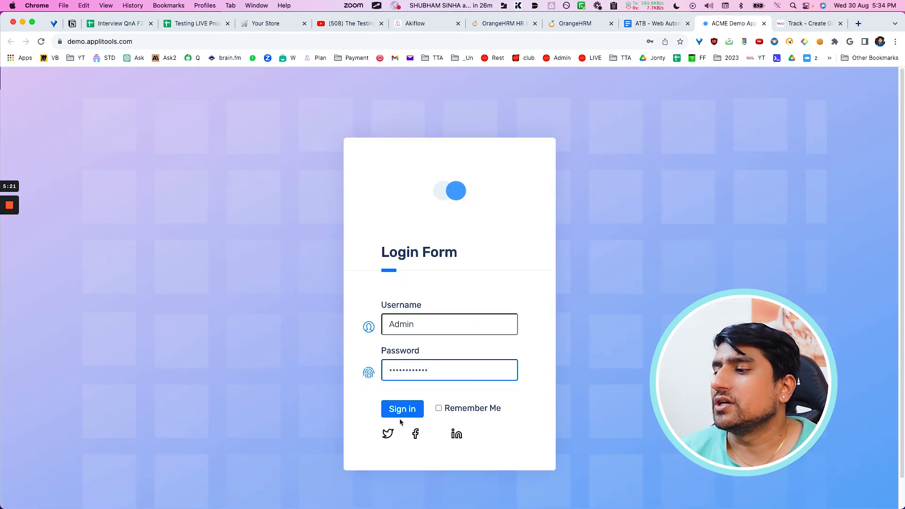
left_click(401, 408)
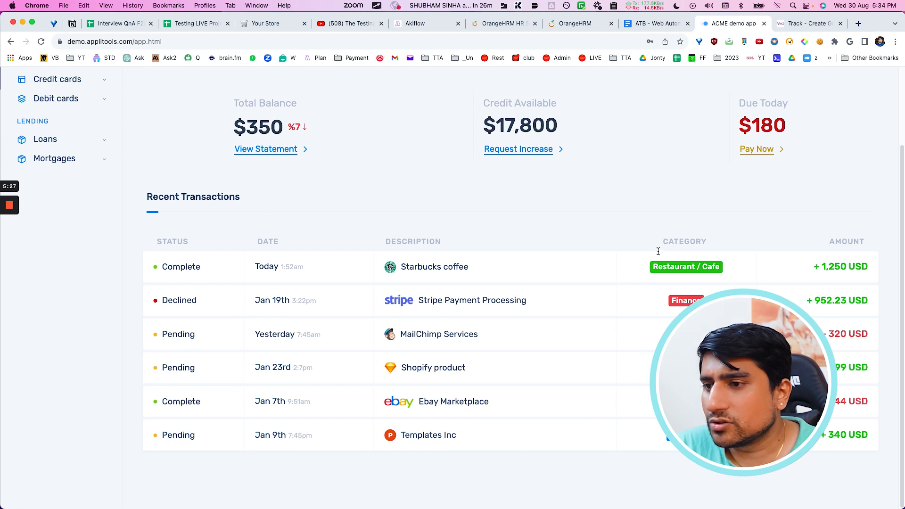
mouse_move(645, 395)
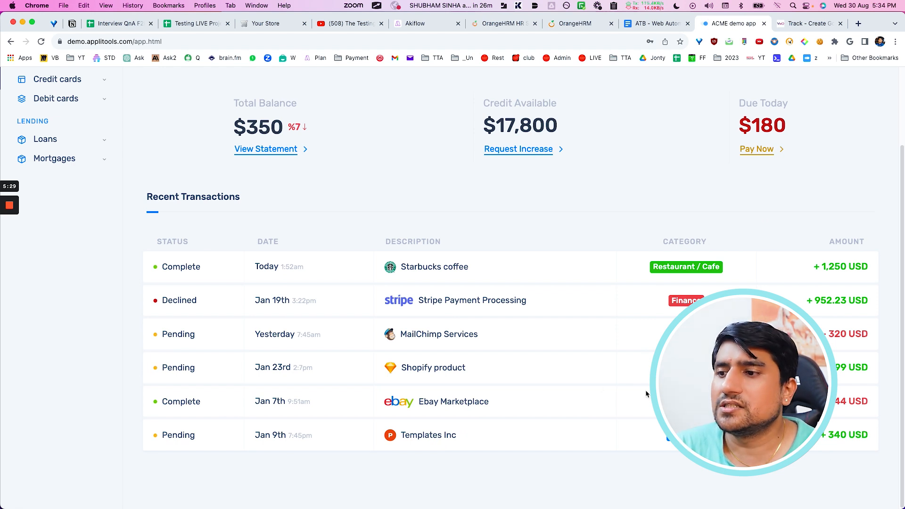
mouse_move(825, 269)
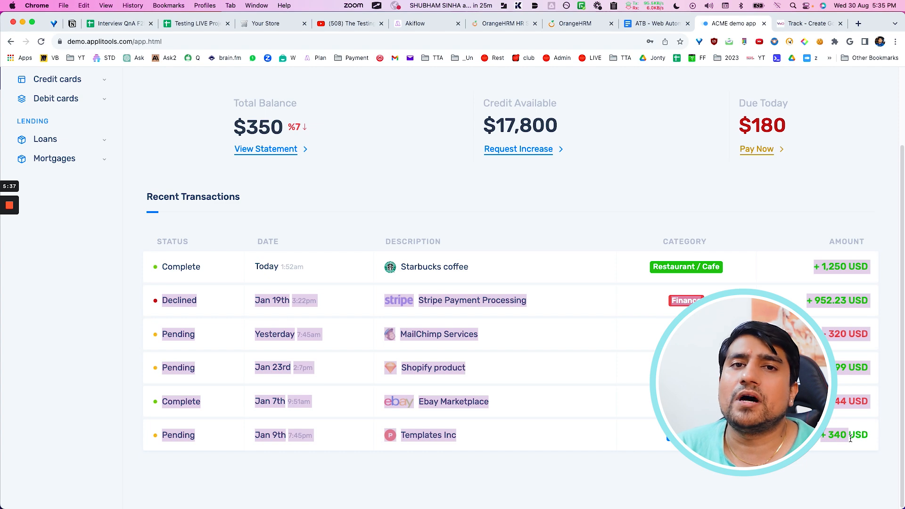
- Review Challenge 1's steps and framework list in the doc, reaching the demoqa.com/webtables link
left_click(656, 24)
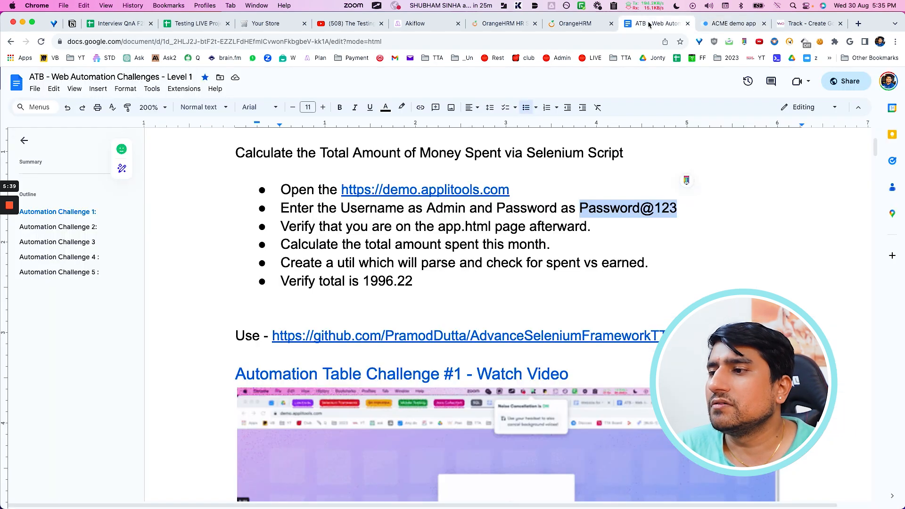
left_click(415, 281)
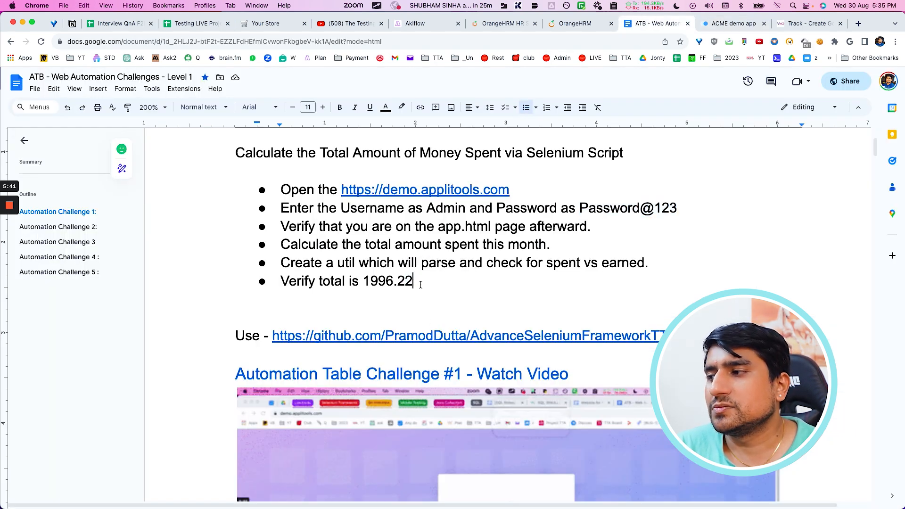
scroll("down", 3)
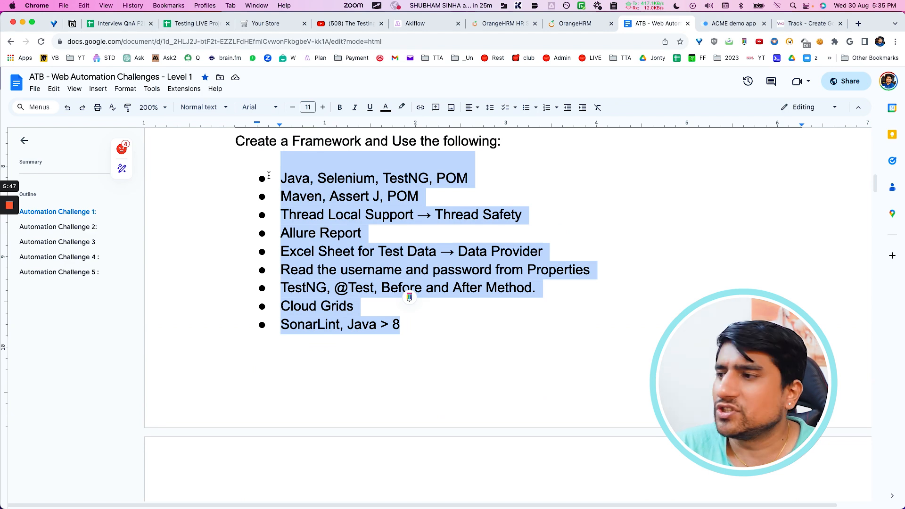
scroll("down", 3)
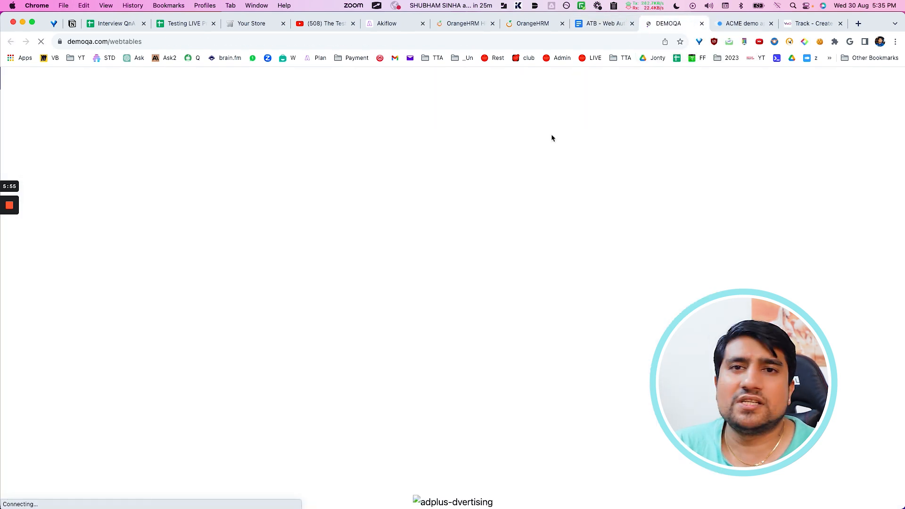
- Check Challenge 2 in the doc, then start the DemoQA web table registration form with an incomplete submit
left_click(603, 22)
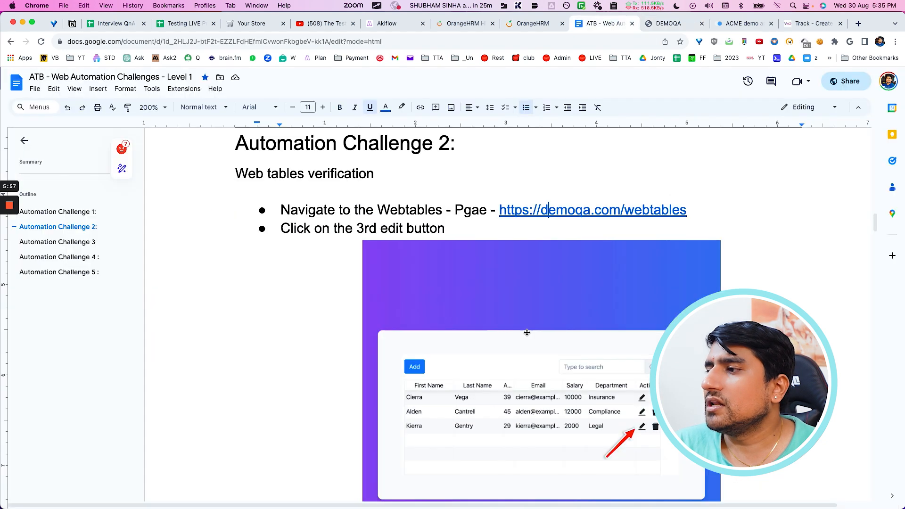
scroll("down", 3)
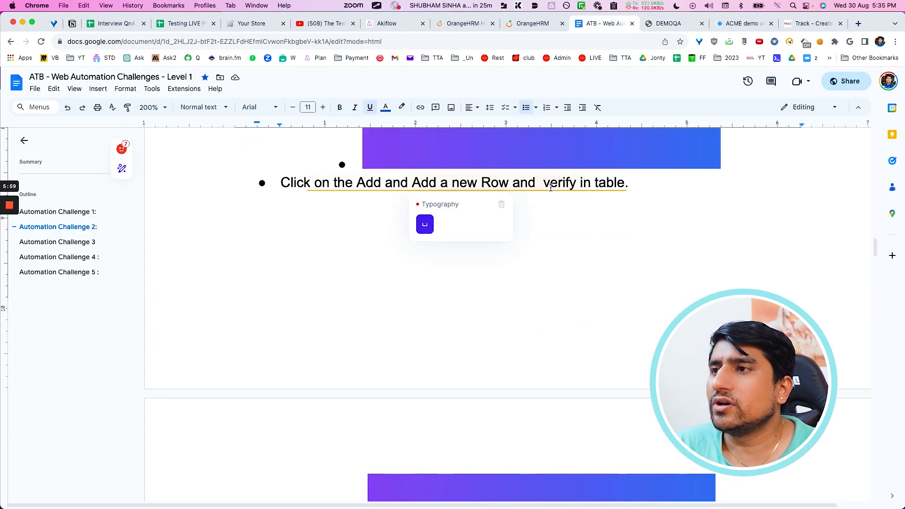
left_click(666, 23)
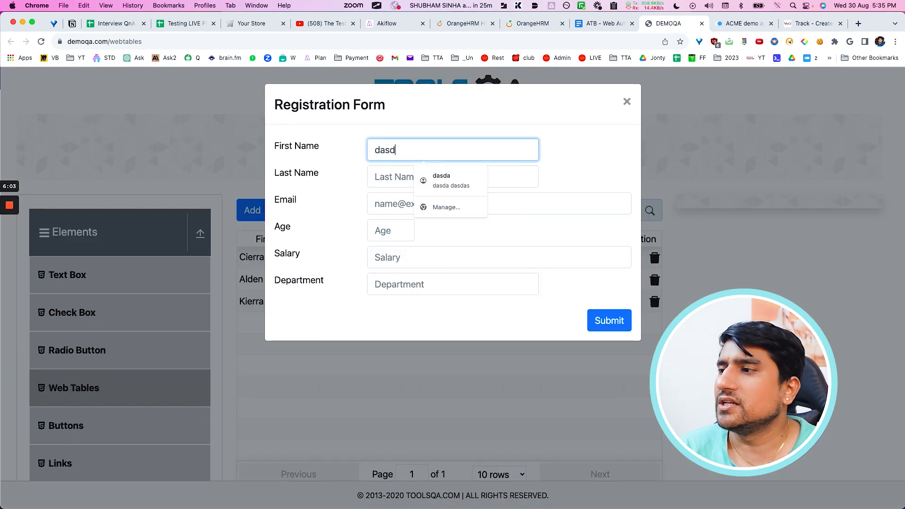
left_click(608, 321)
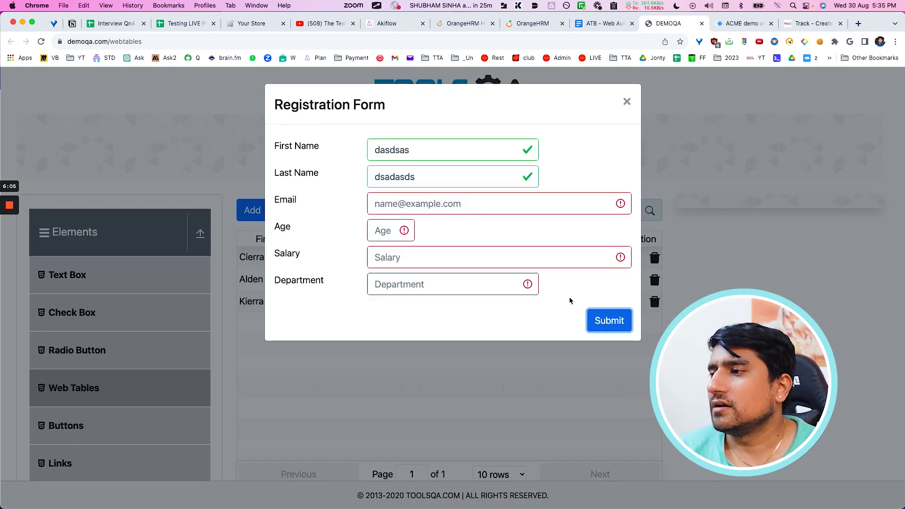
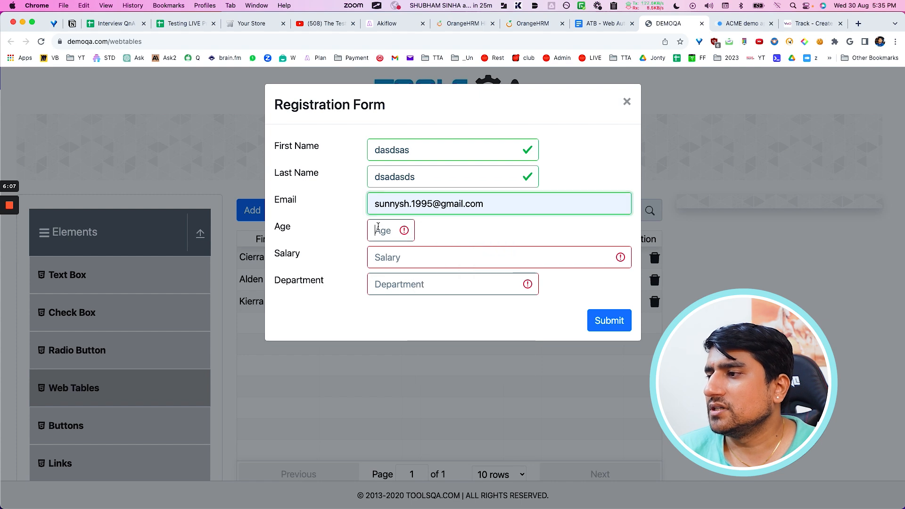
type("32")
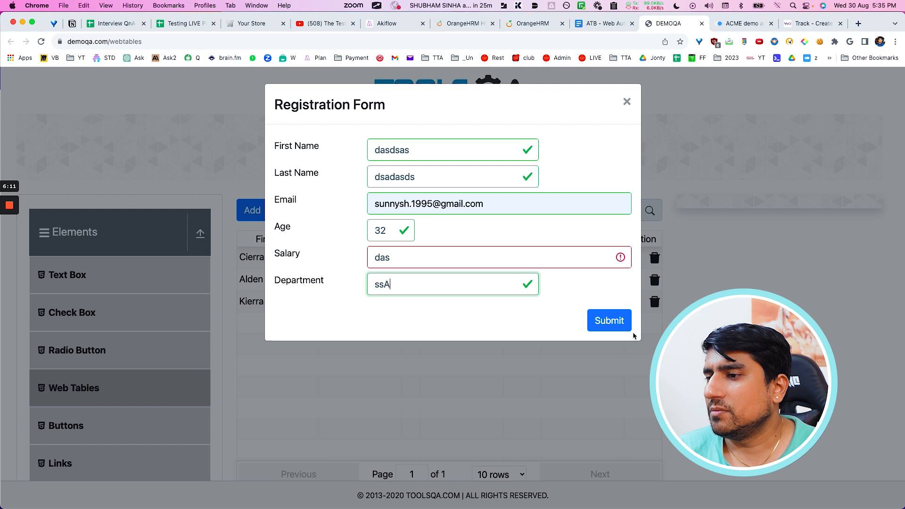
type("42")
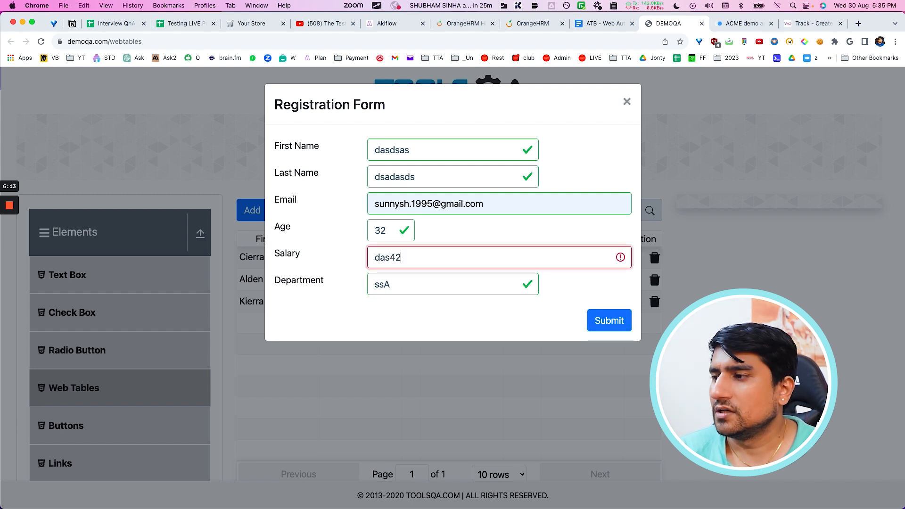
left_click(608, 321)
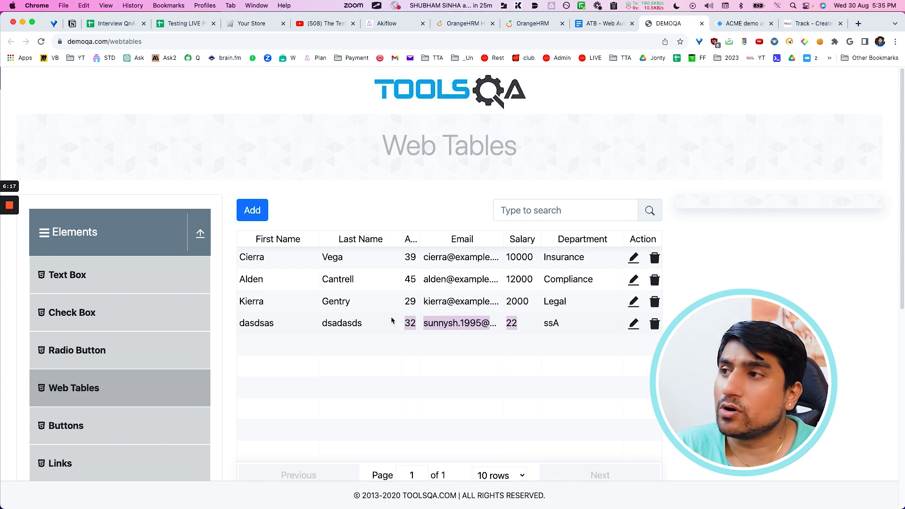
left_click(604, 22)
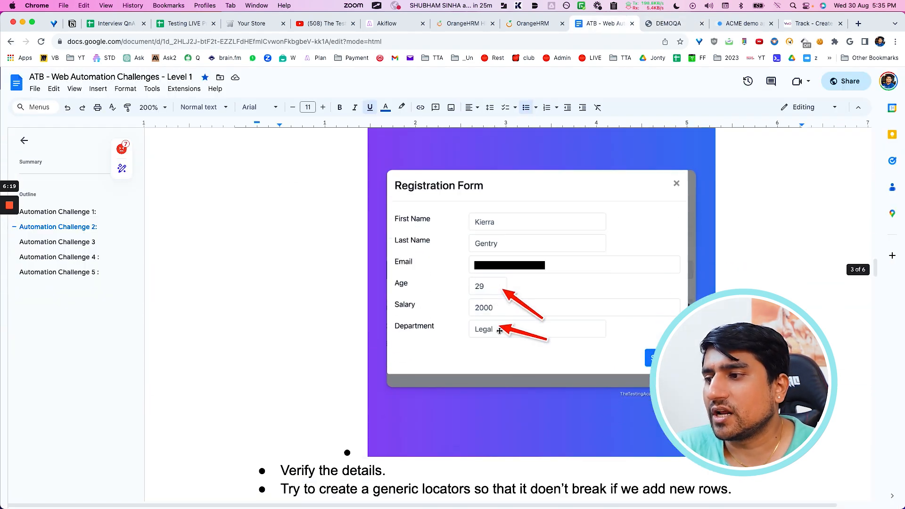
- Move to Automation Challenge 3 and open the DemoQA modal-dialogs page
scroll("down", 3)
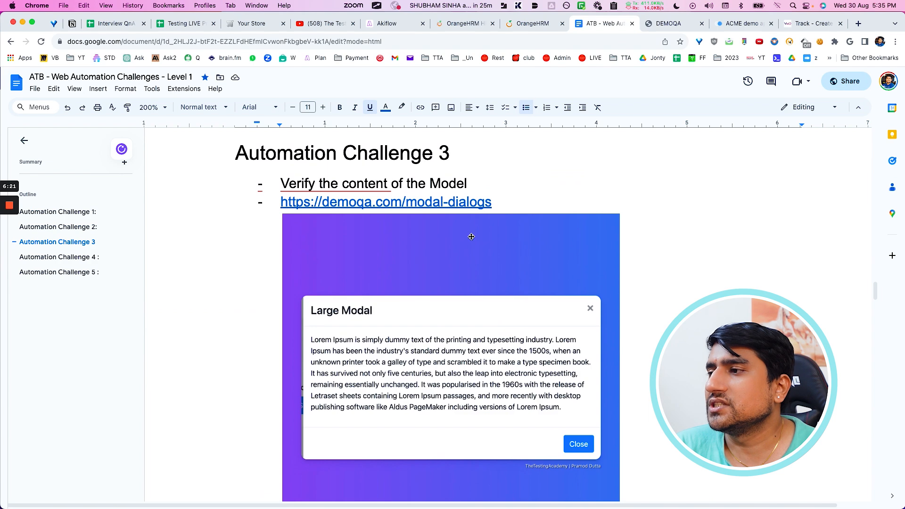
left_click(385, 202)
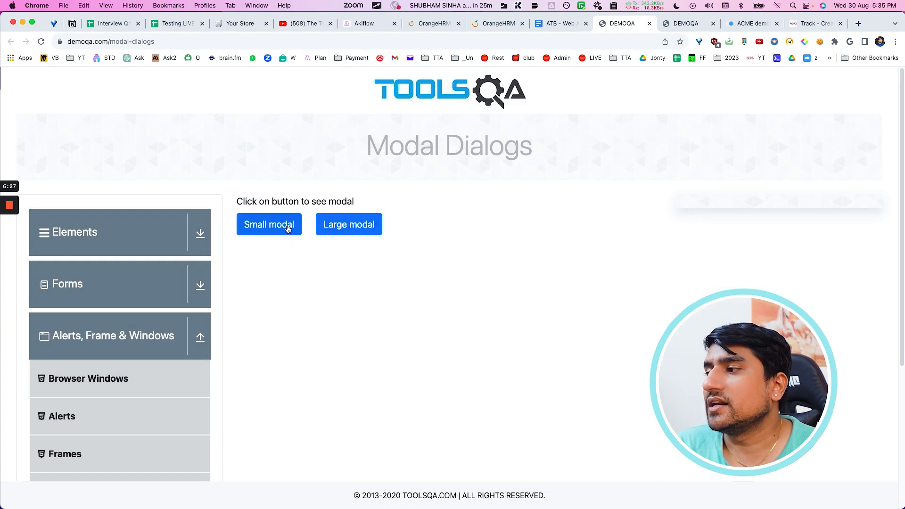
- Show the Small modal on DemoQA, then return to the doc at Automation Challenge 4
left_click(559, 23)
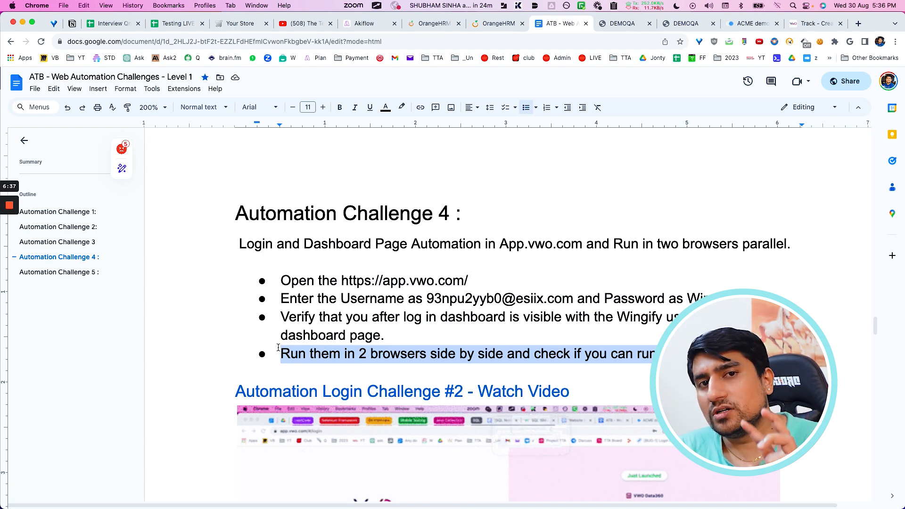
- Read Challenge 4's VWO login steps and screenshots, view VWO Campaign 13 heatmaps, and leave a blank tab open
scroll("down", 3)
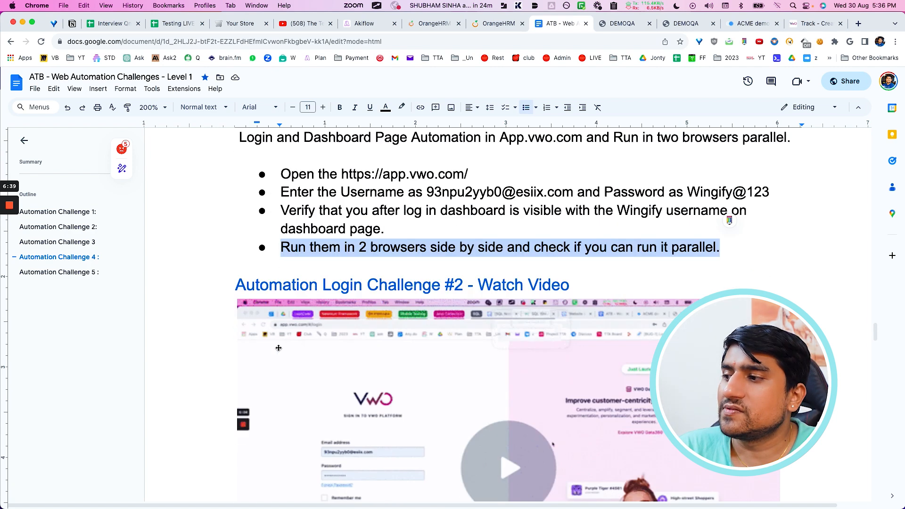
scroll("down", 3)
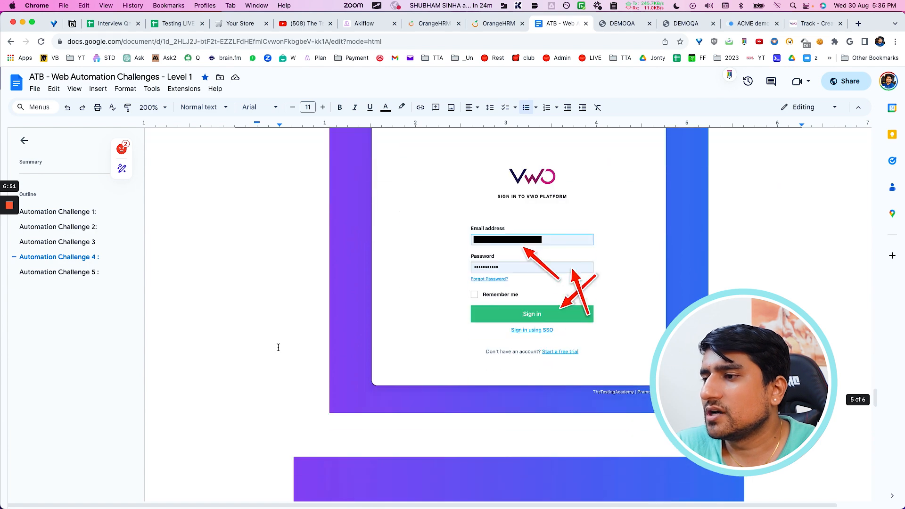
scroll("down", 3)
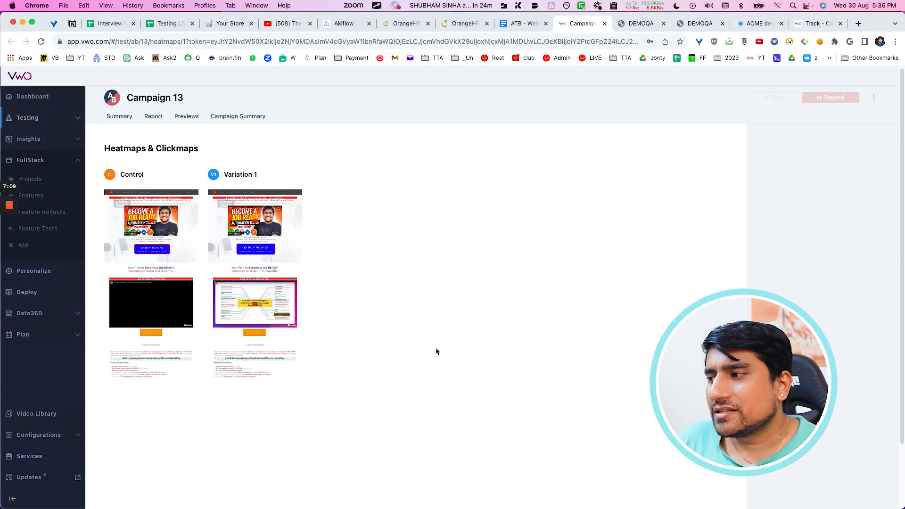
left_click(858, 22)
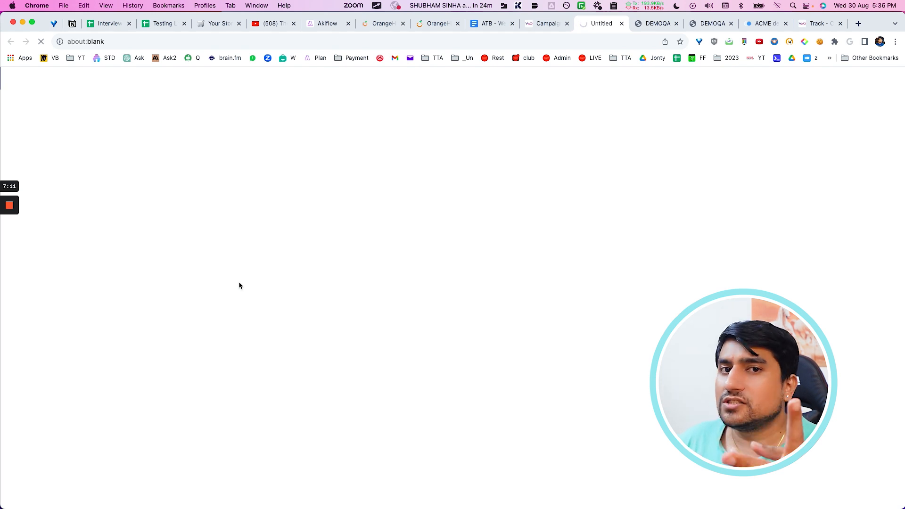